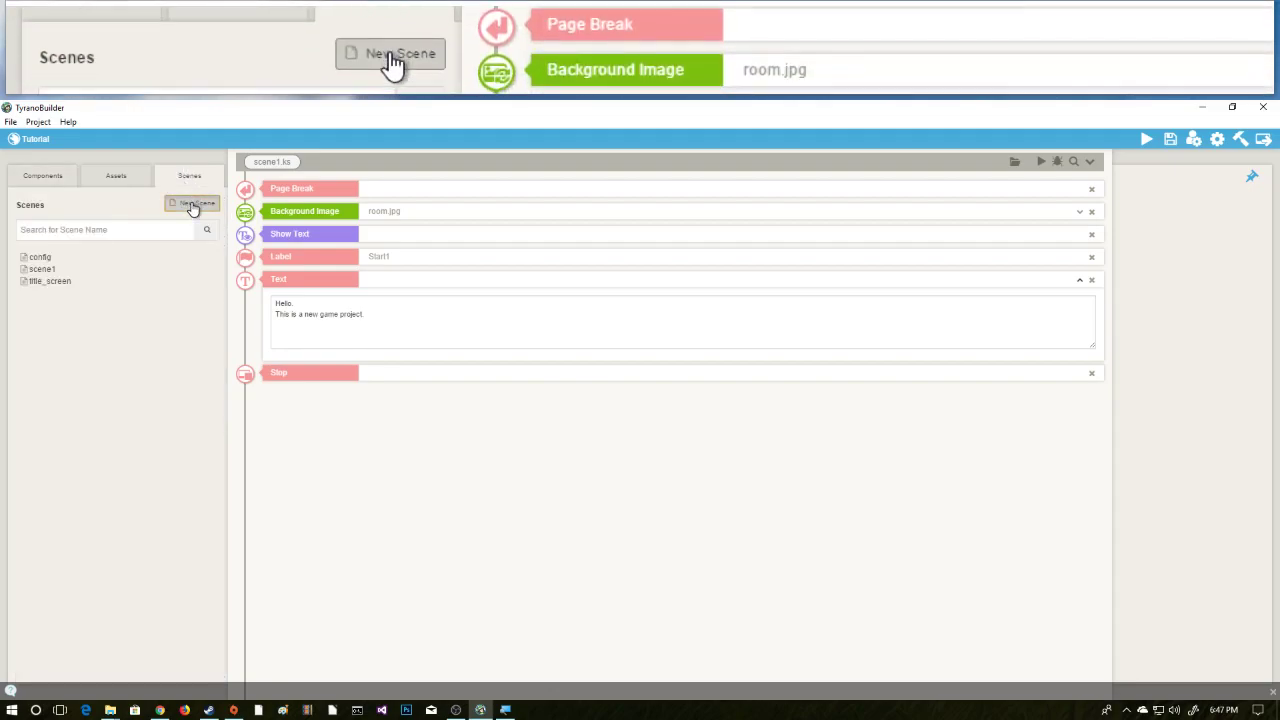
Name the new scene 'functions' and create it.
{"action": "type", "text": "functions"}
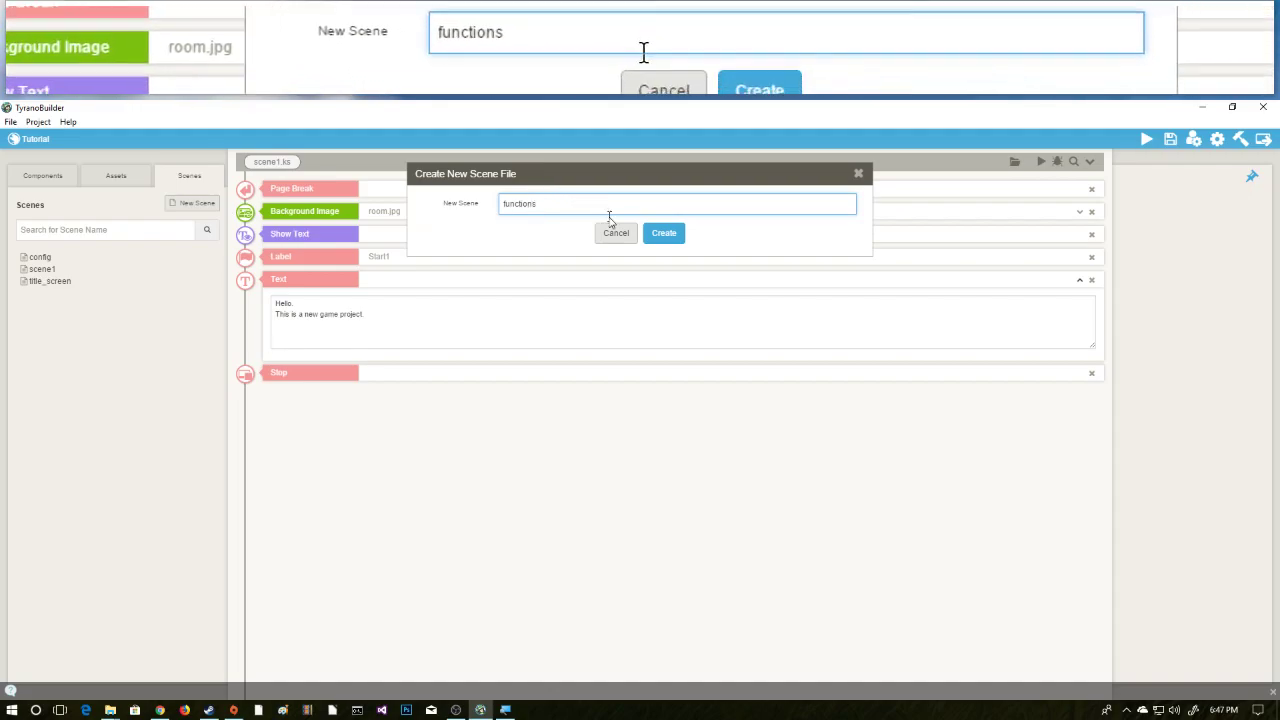
{"action": "left_click", "coordinate": [663, 232]}
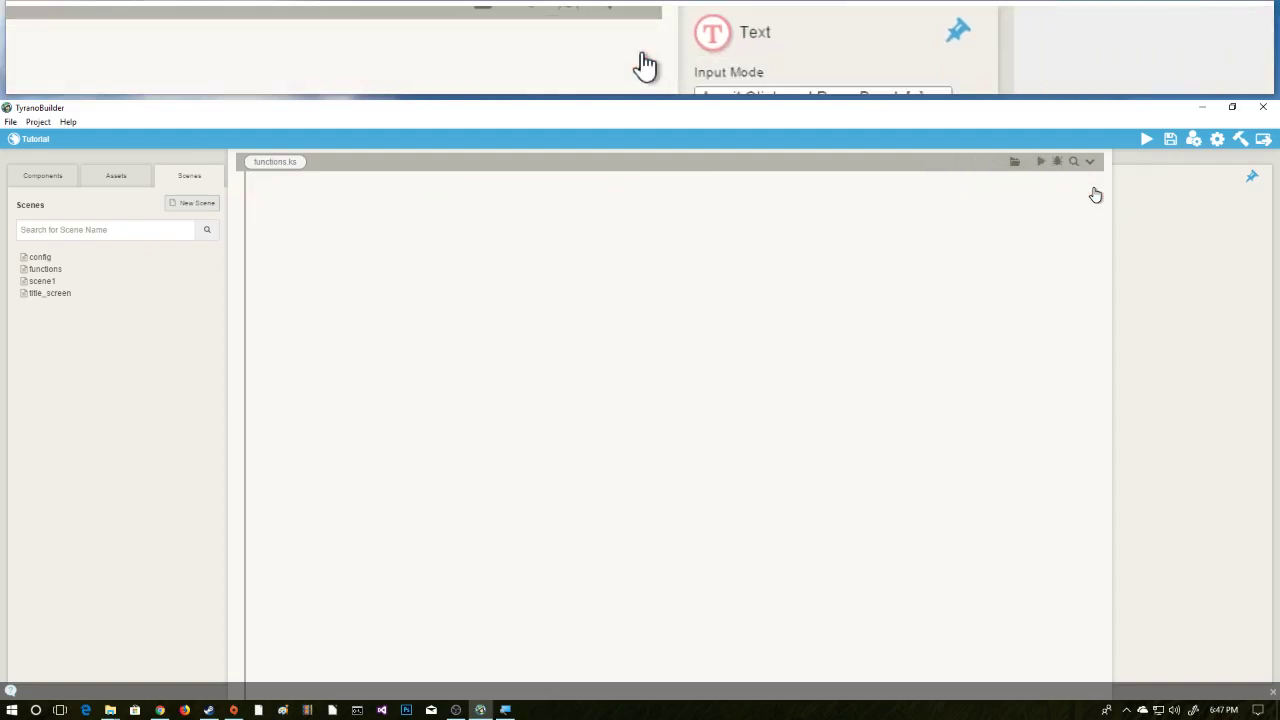
Add a Label to the functions scene and name it function_sayHello.
{"action": "left_click", "coordinate": [42, 176]}
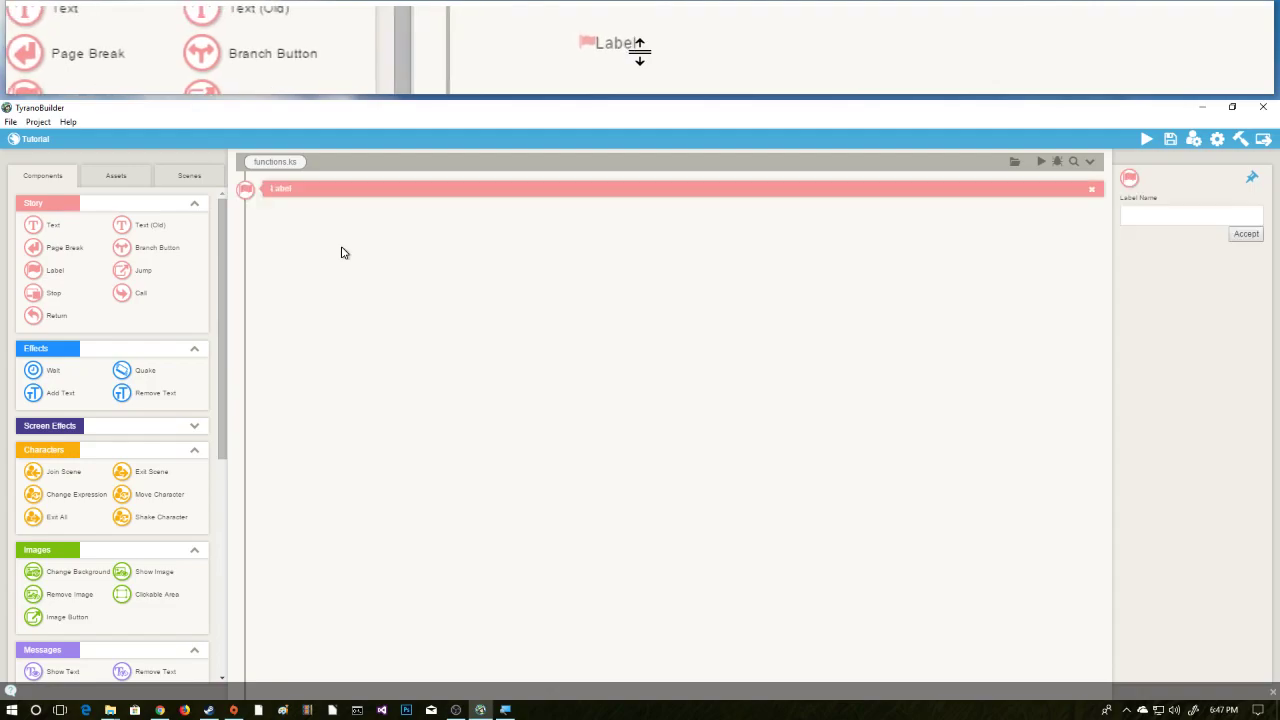
{"action": "left_click", "coordinate": [1190, 214]}
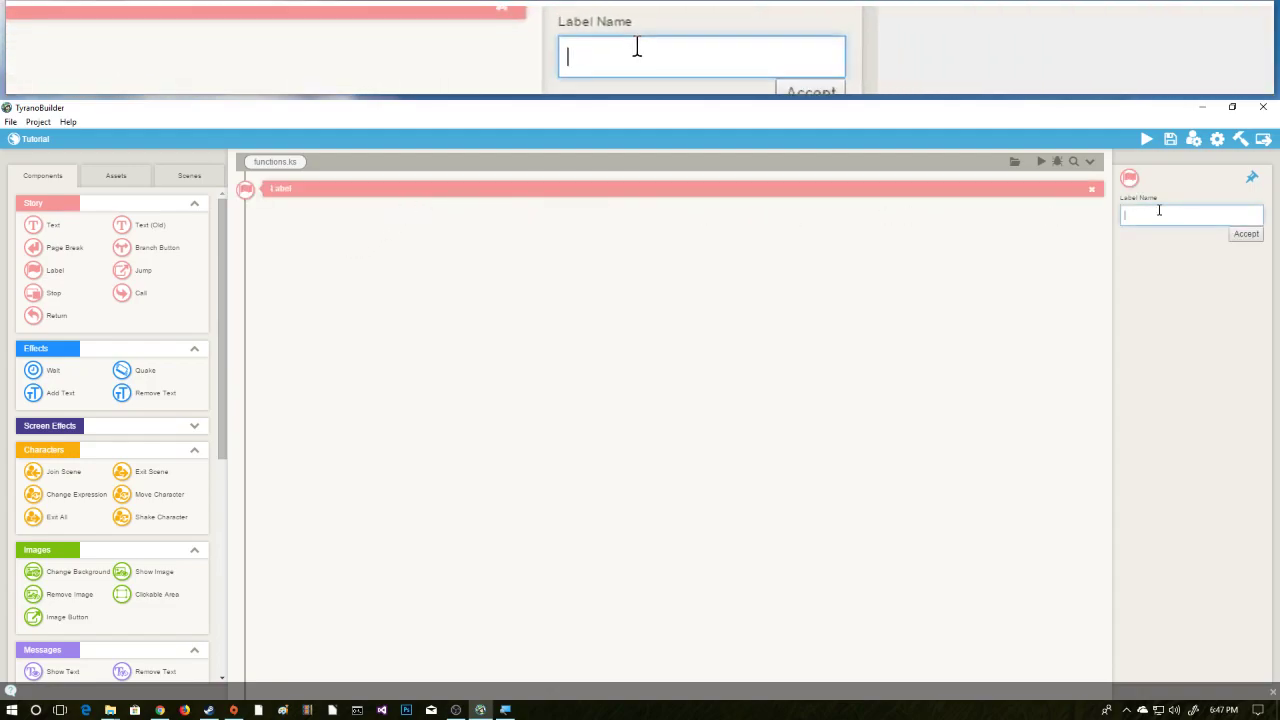
{"action": "type", "text": "function_"}
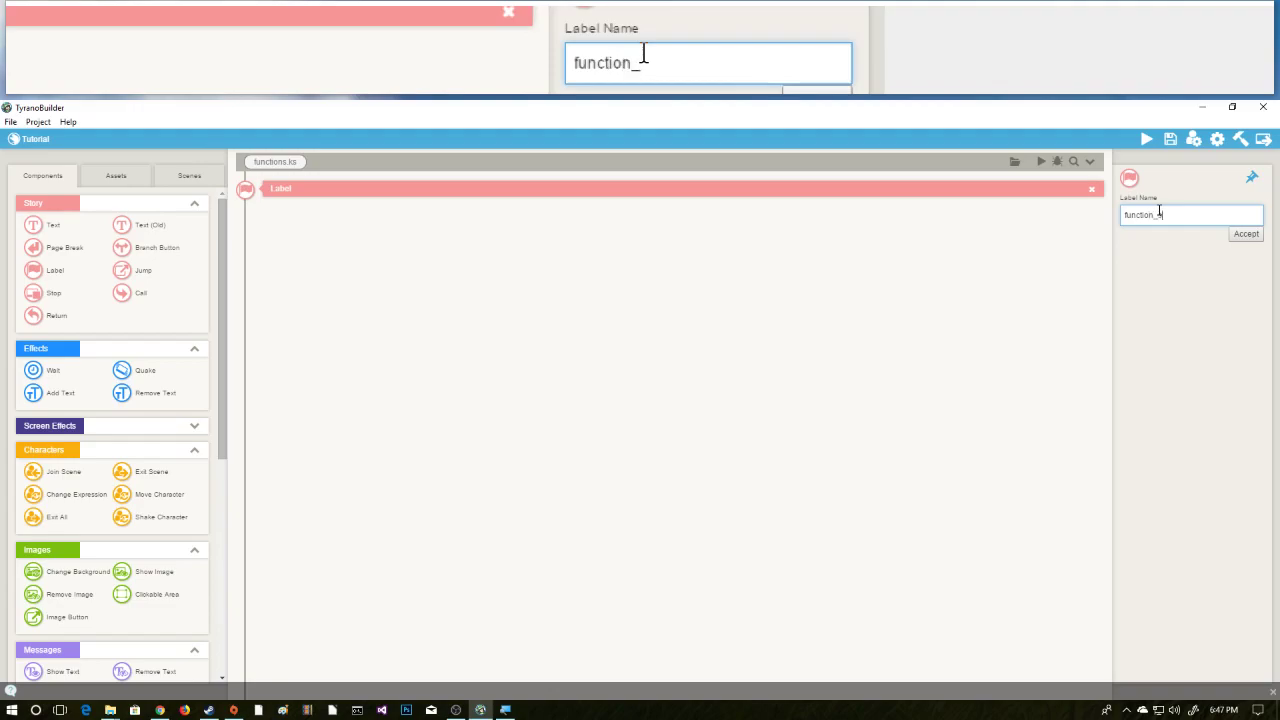
{"action": "type", "text": "sayHello"}
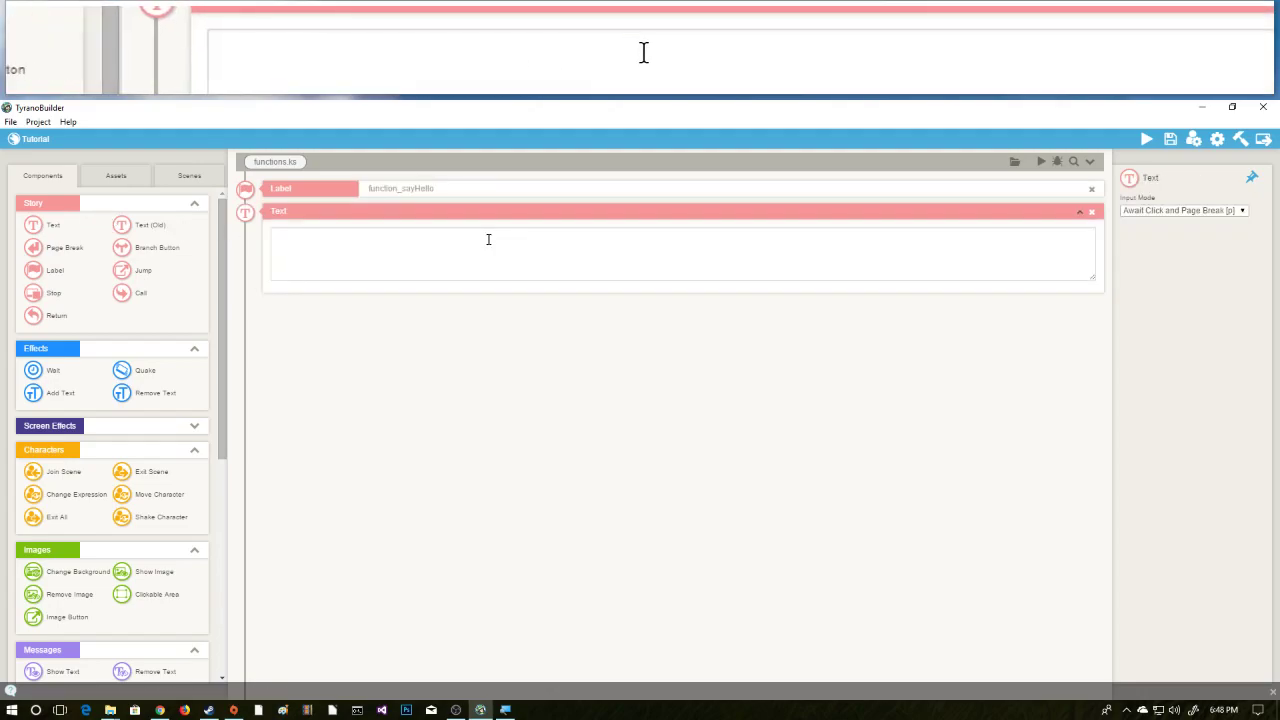
Enter 'Hello, I say! :D' as the sayHello routine's text.
{"action": "type", "text": "Hello!"}
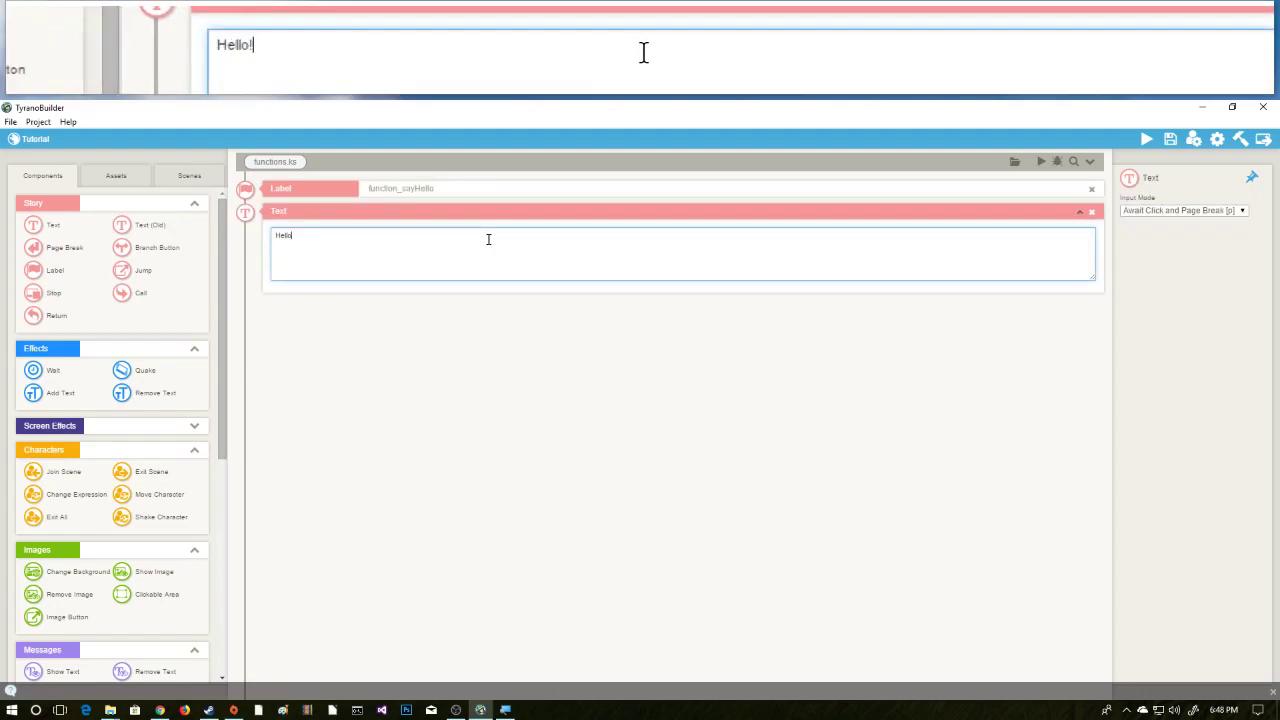
{"action": "type", "text": ", I say!"}
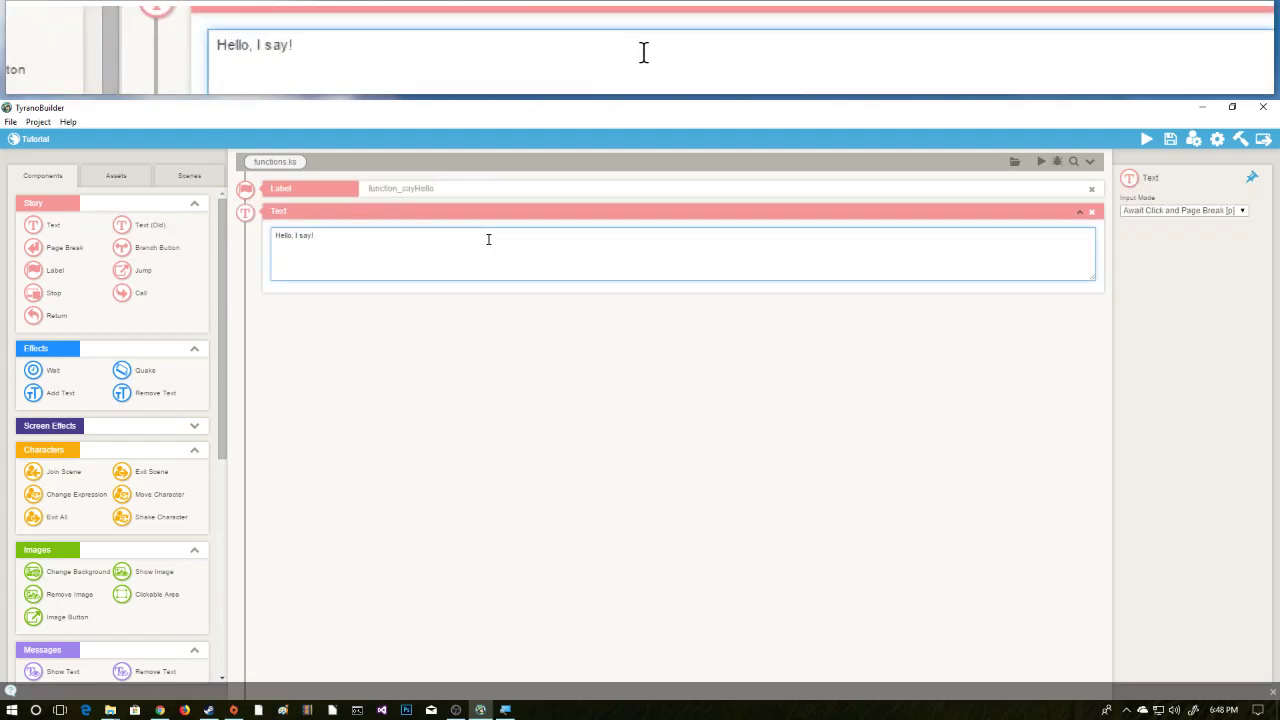
{"action": "type", "text": ":D"}
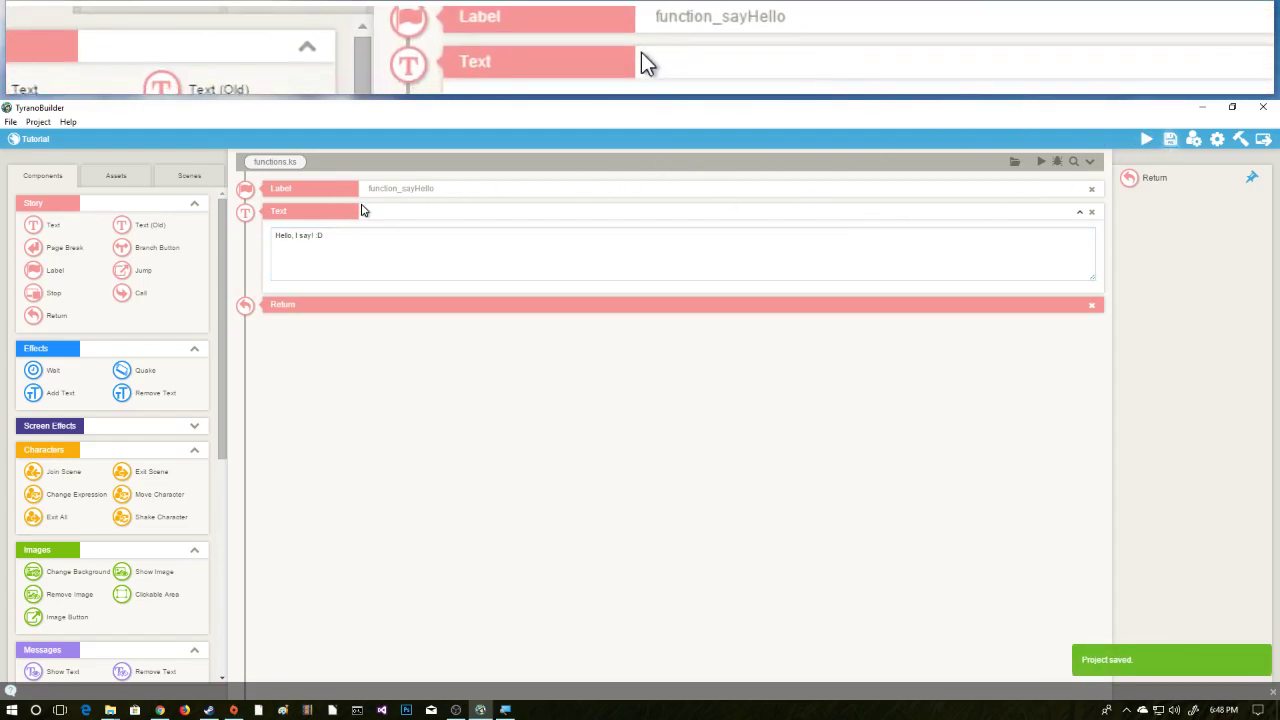
Switch to scene1 from the Scenes list and bring up the components list.
{"action": "left_click", "coordinate": [189, 175]}
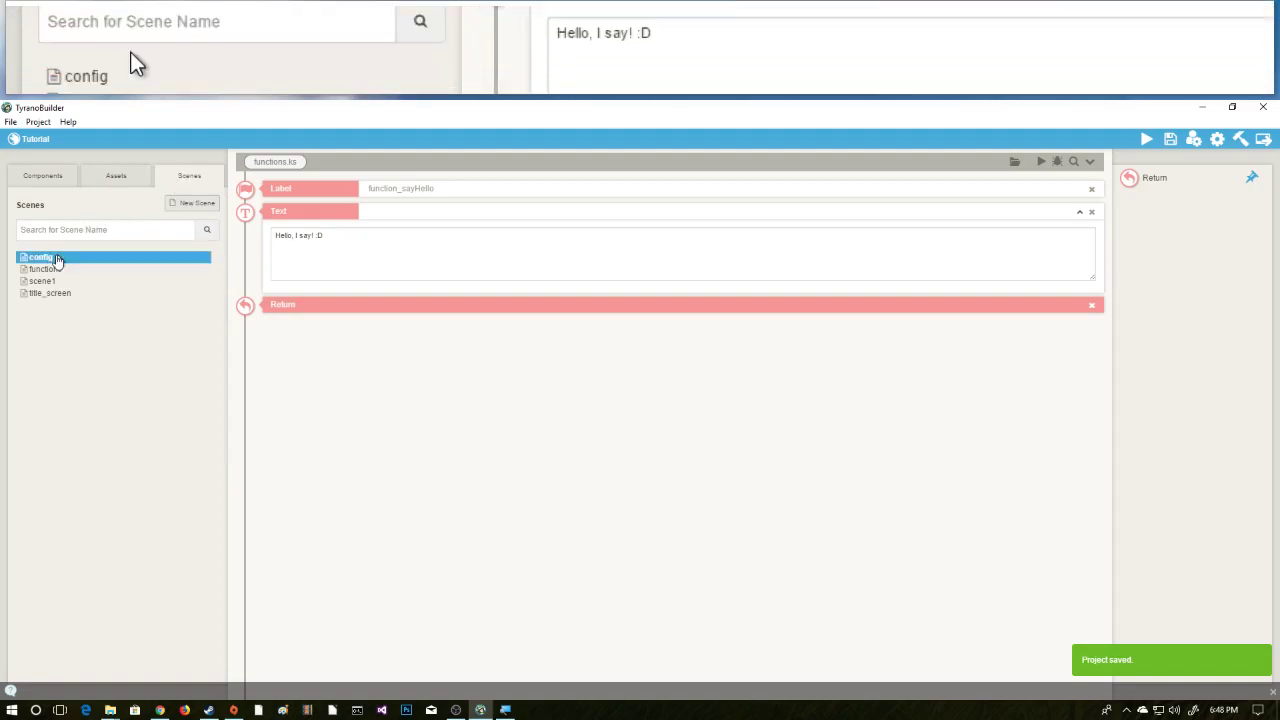
{"action": "left_click", "coordinate": [41, 281]}
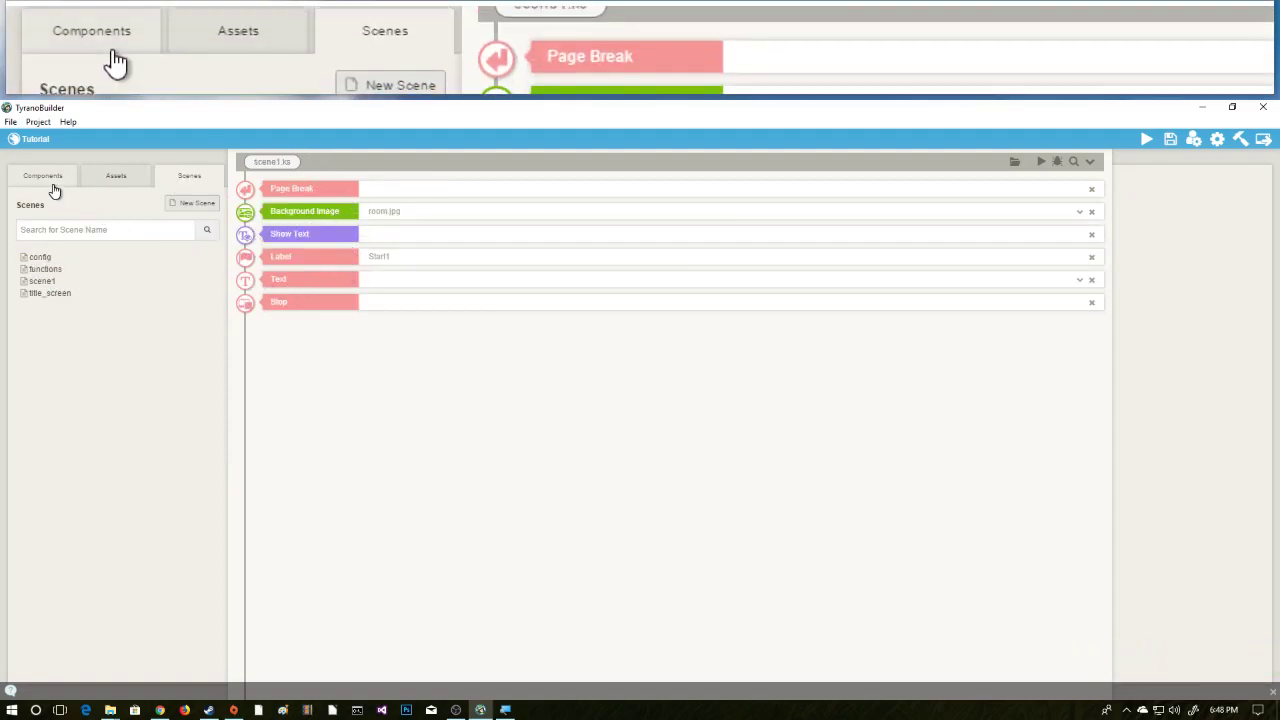
{"action": "left_click", "coordinate": [42, 175]}
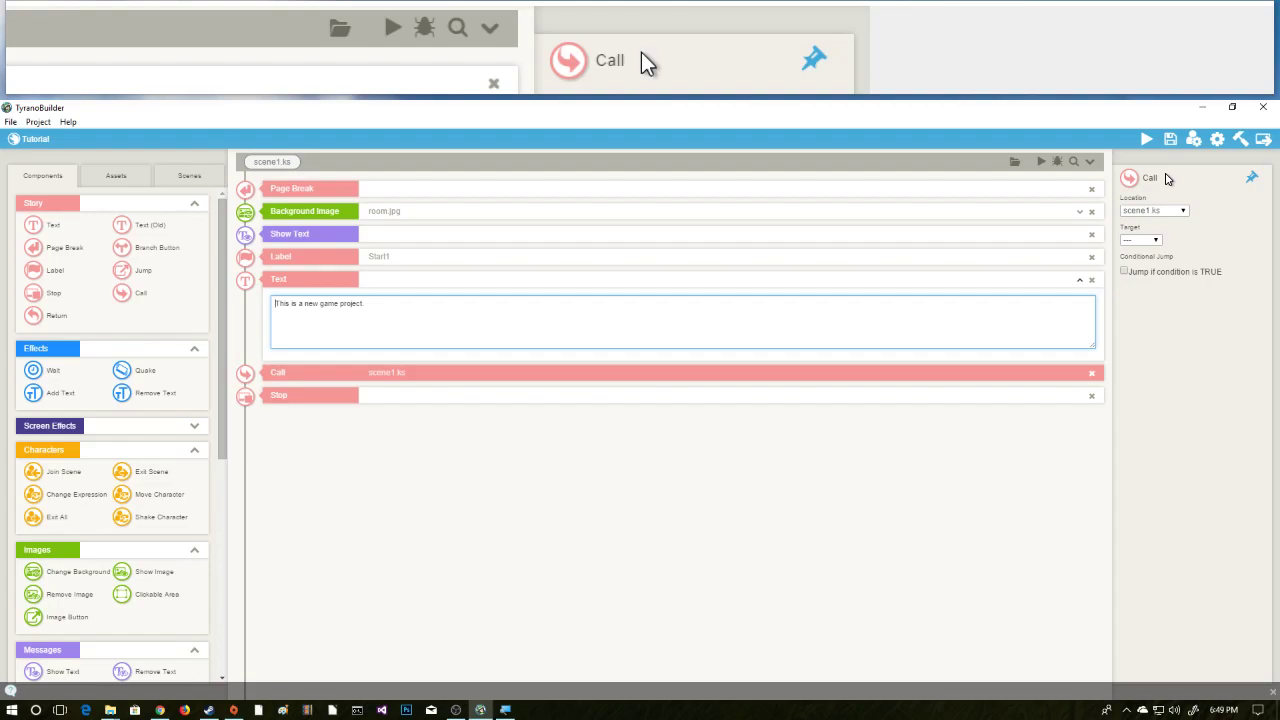
Point scene1's Call at functions.ks, label function_sayHello.
{"action": "left_click", "coordinate": [1155, 210]}
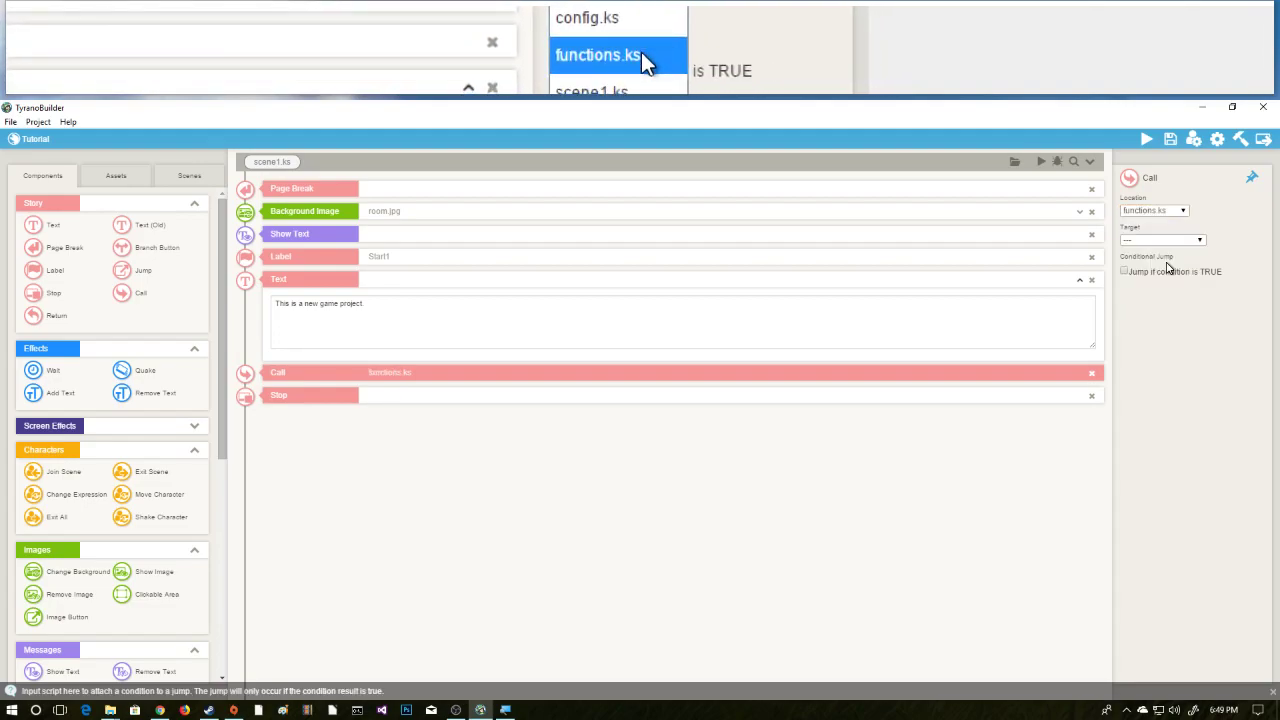
{"action": "left_click", "coordinate": [1162, 240]}
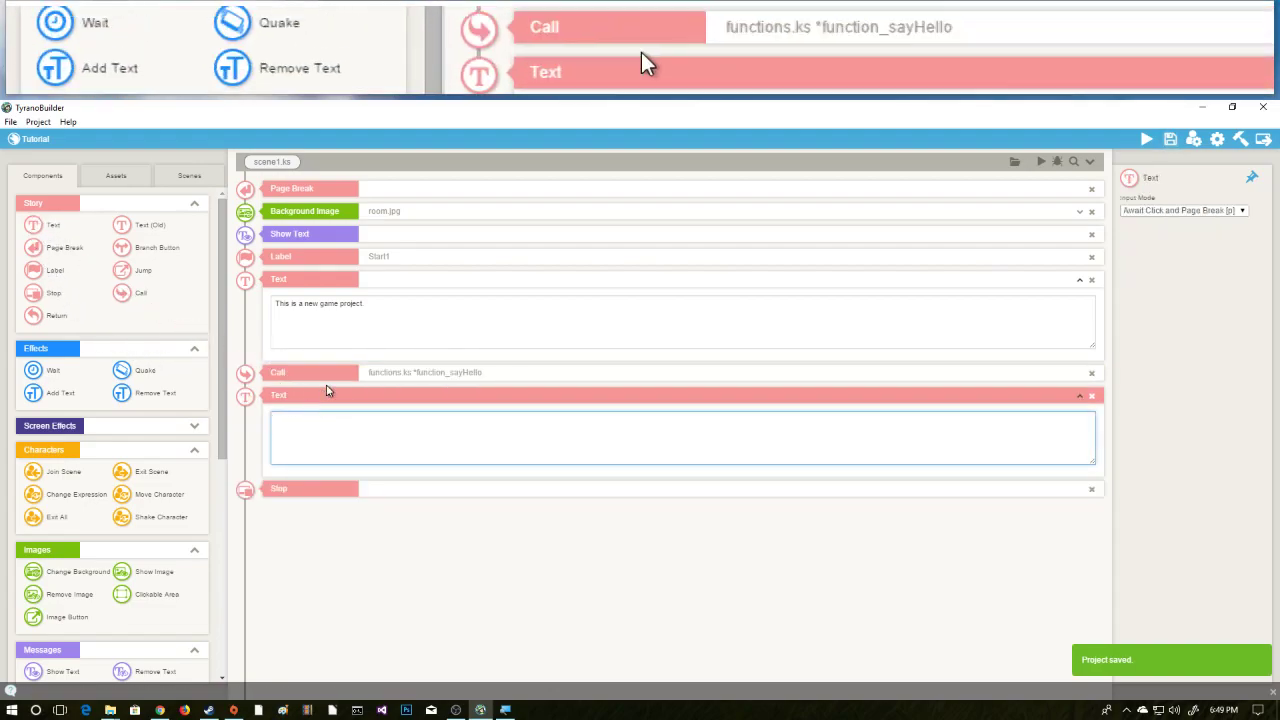
Write 'That was interesting!' in the text block after the call.
{"action": "type", "text": "That was i"}
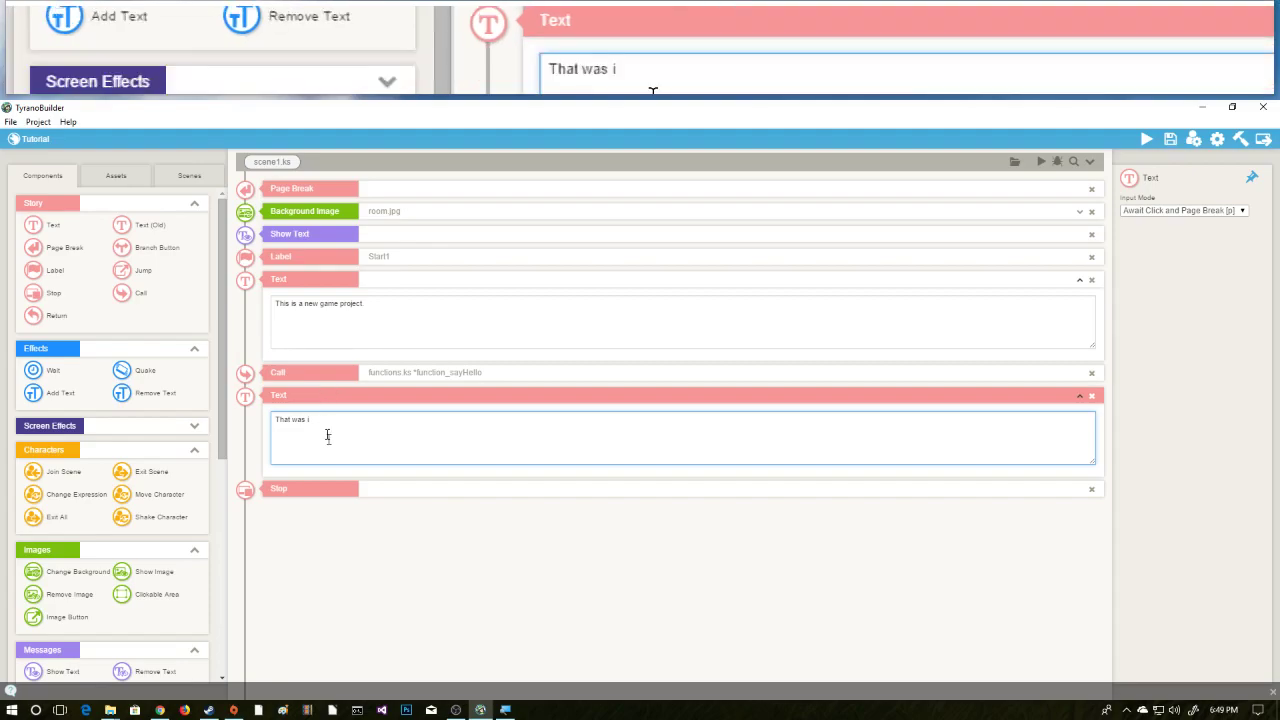
{"action": "type", "text": "nteresting!"}
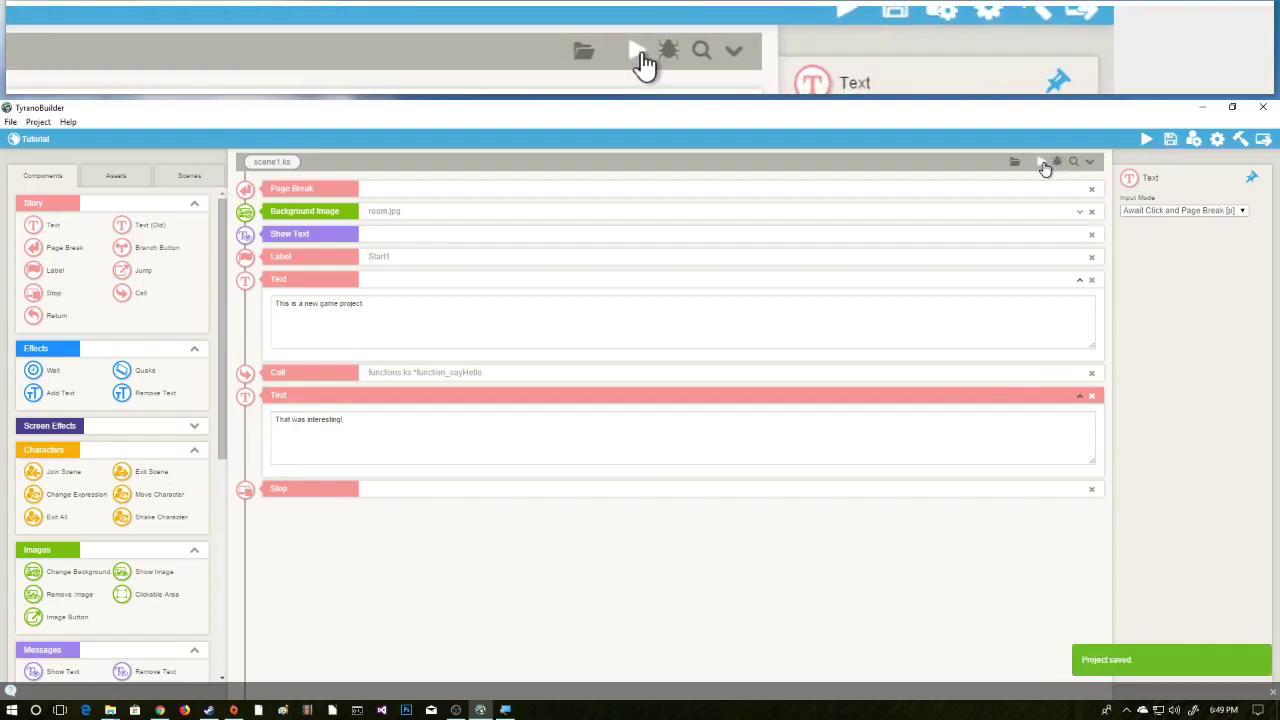
{"action": "left_click", "coordinate": [639, 48]}
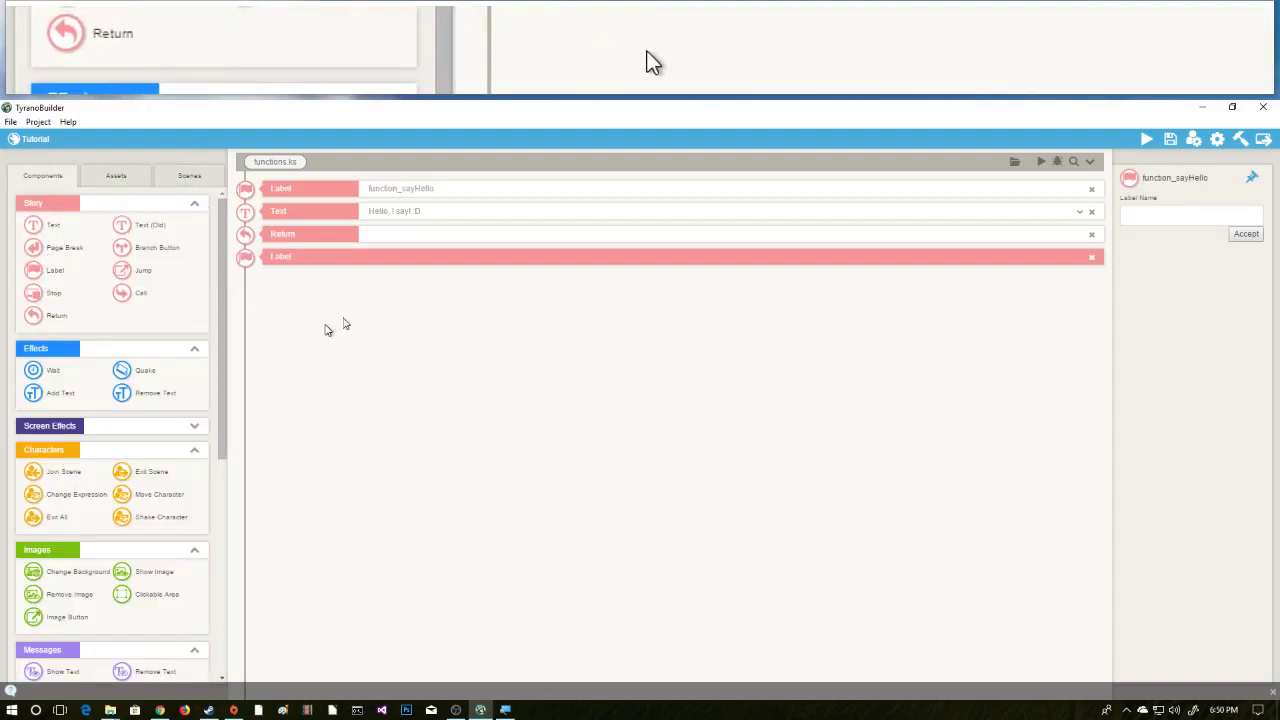
Enter function_affectionup_mkun as the second label's name and accept it.
{"action": "type", "text": "function_"}
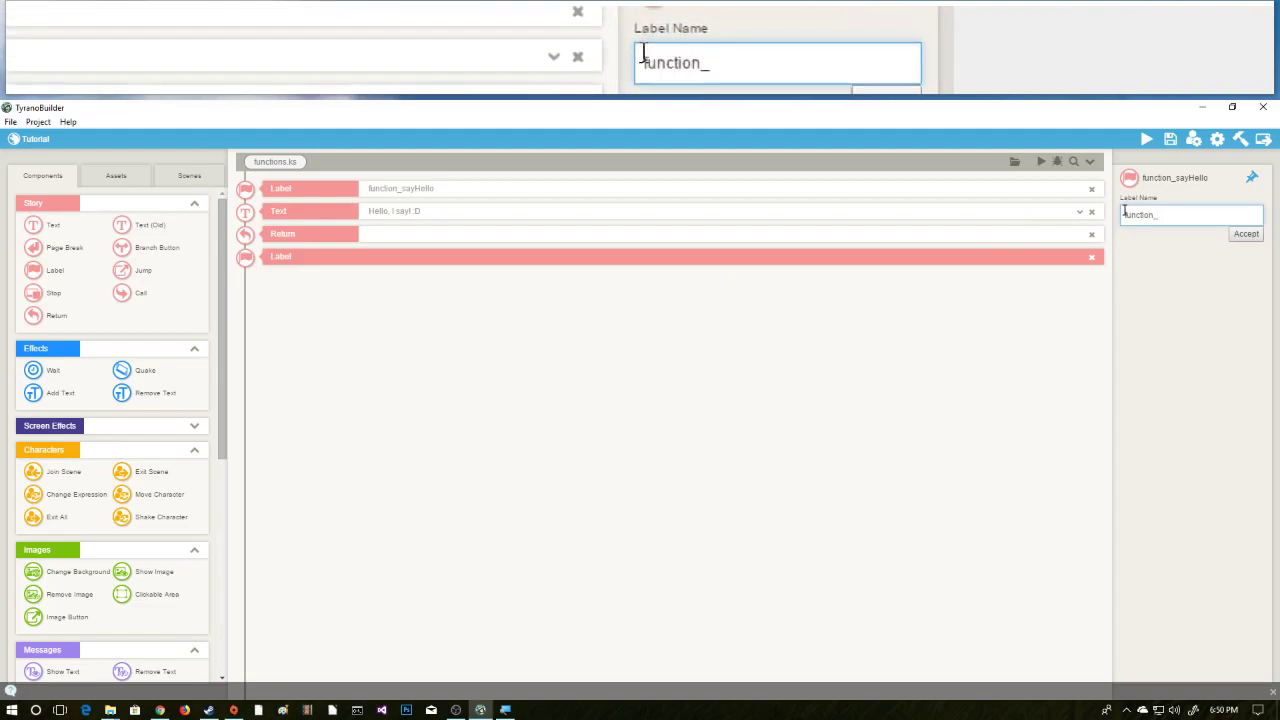
{"action": "type", "text": "affection_"}
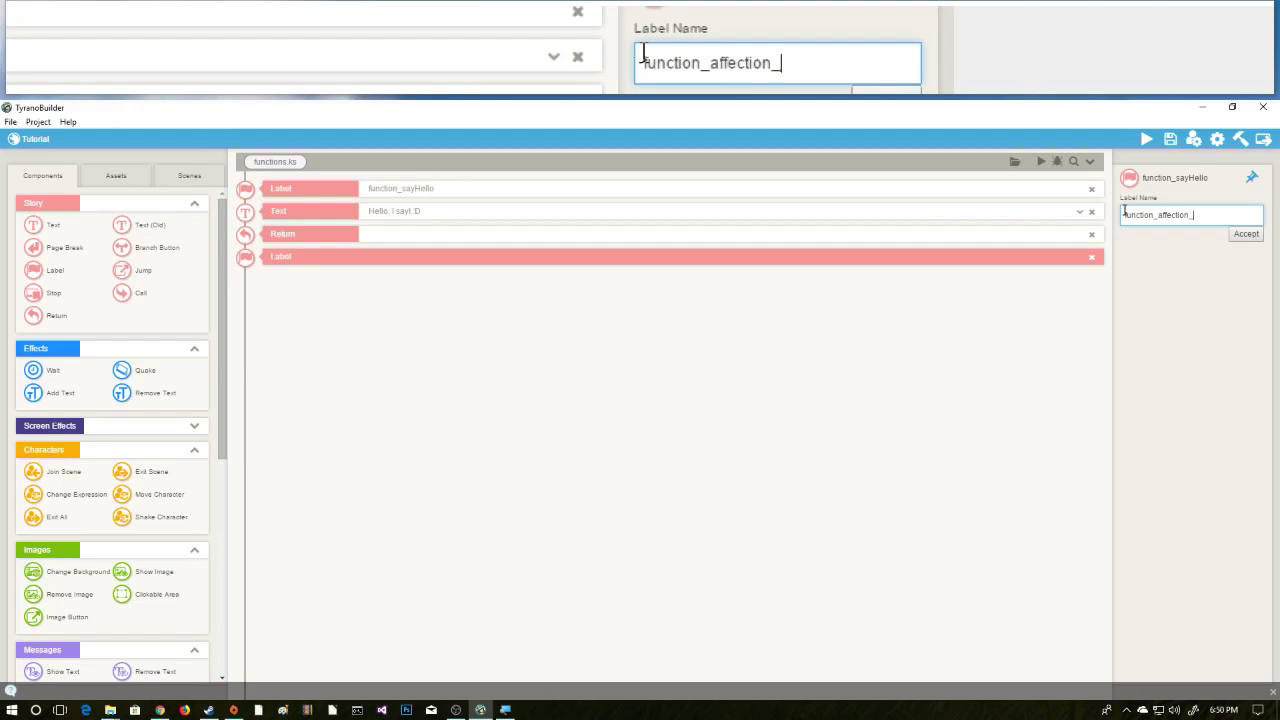
{"action": "type", "text": "mkun"}
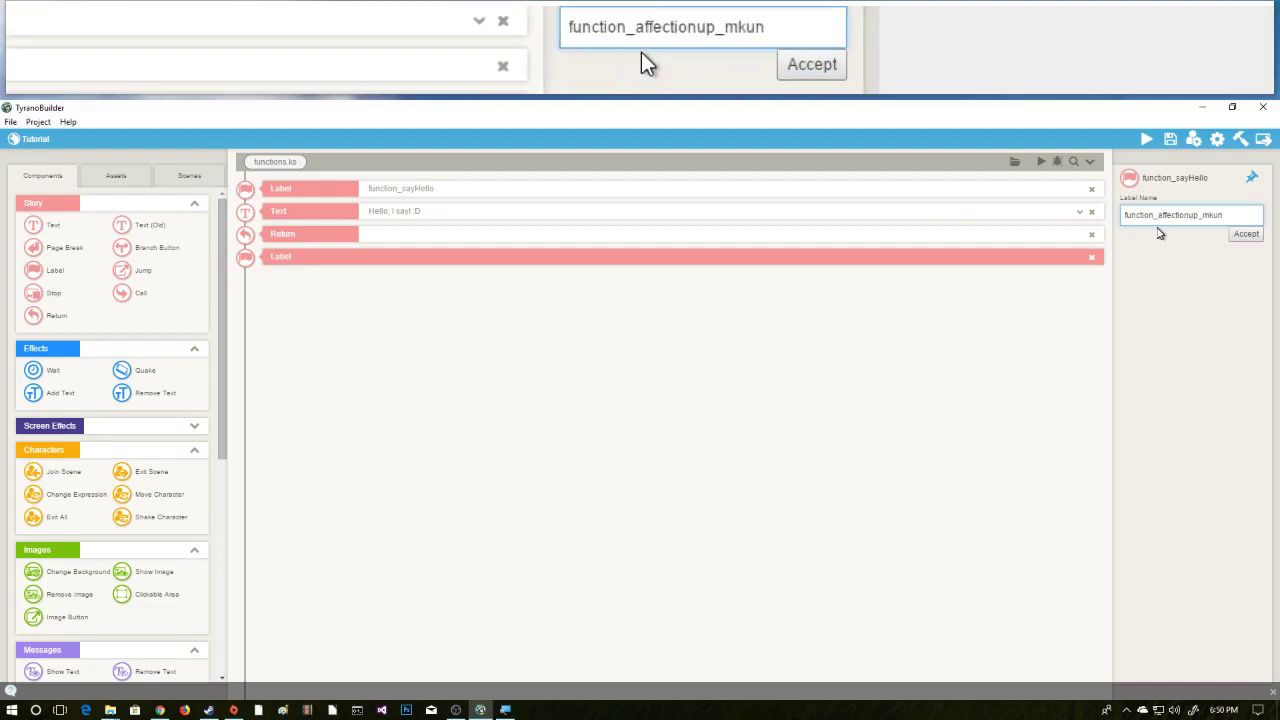
{"action": "left_click", "coordinate": [811, 64]}
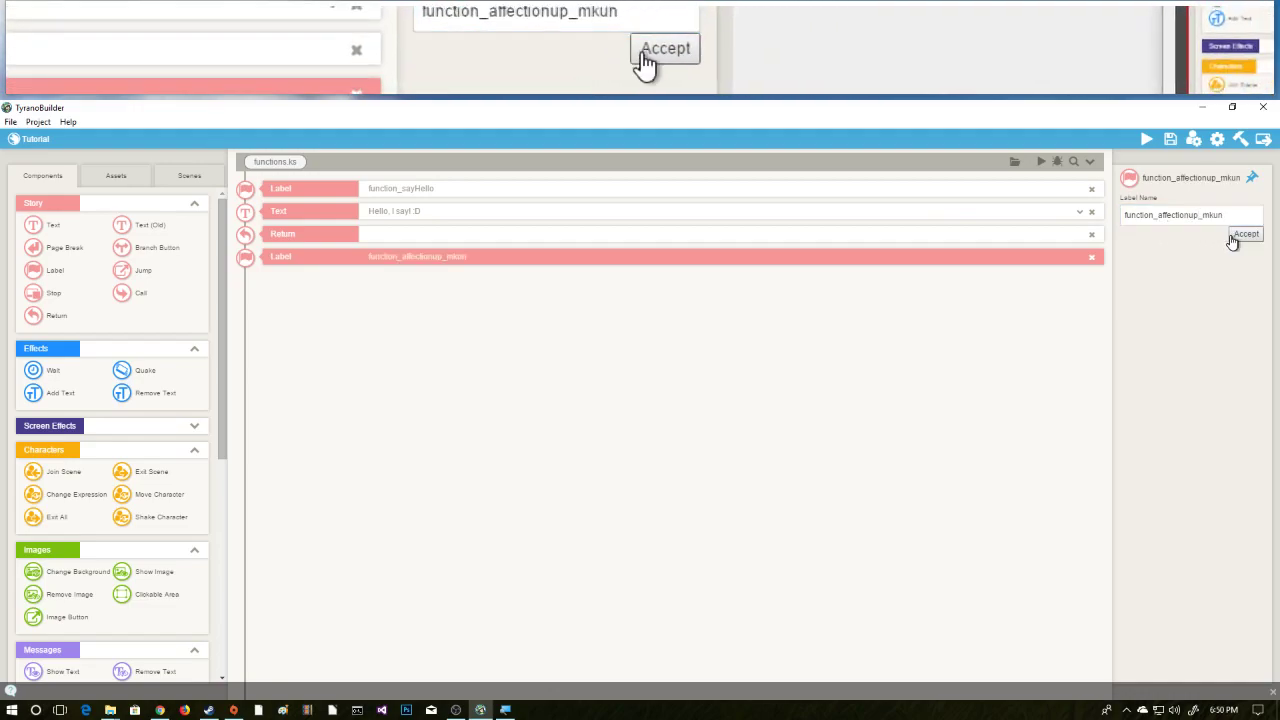
{"action": "left_click", "coordinate": [665, 48]}
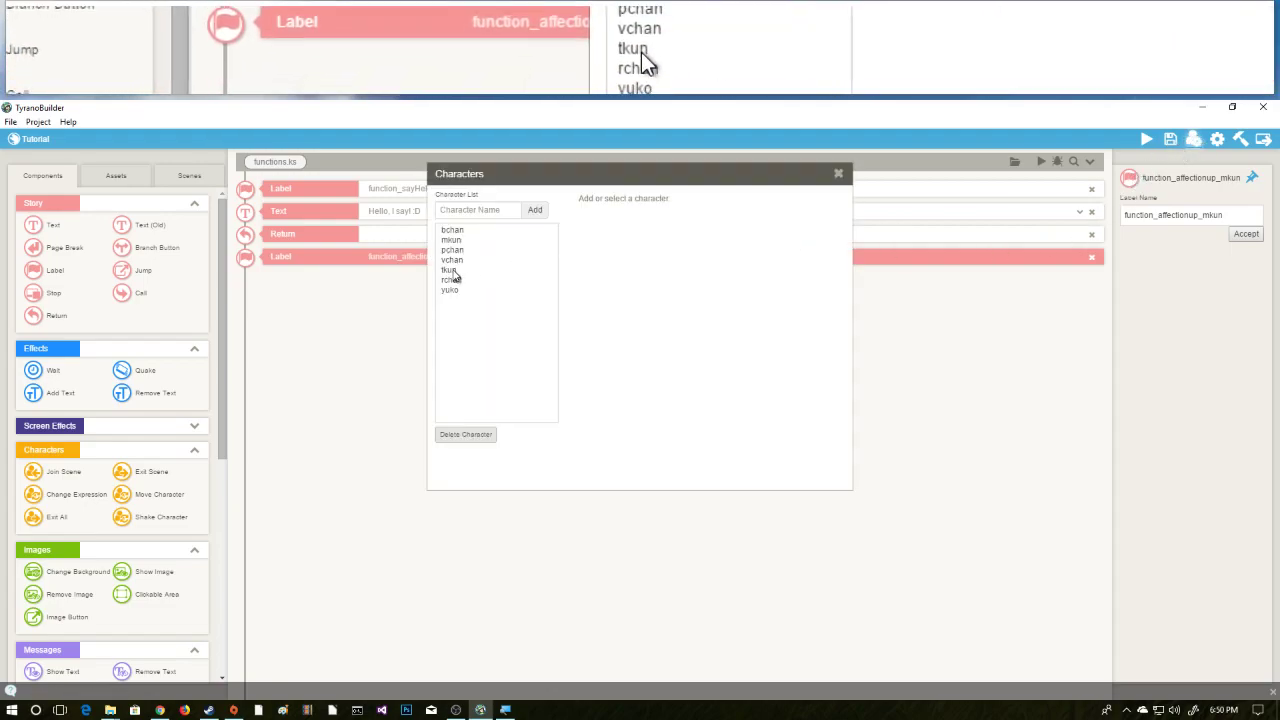
{"action": "left_click", "coordinate": [452, 239]}
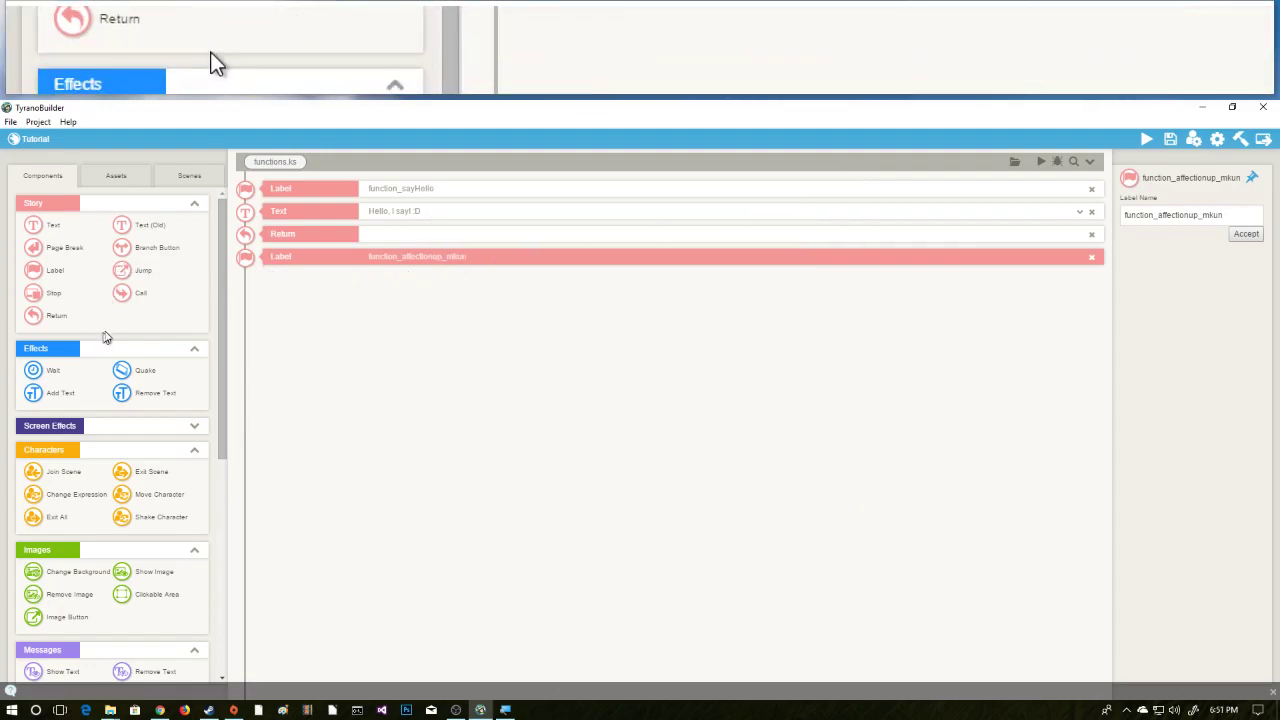
Scroll down the functions scene and switch to the Scenes tab.
{"action": "scroll", "scroll_direction": "down", "scroll_amount": 3}
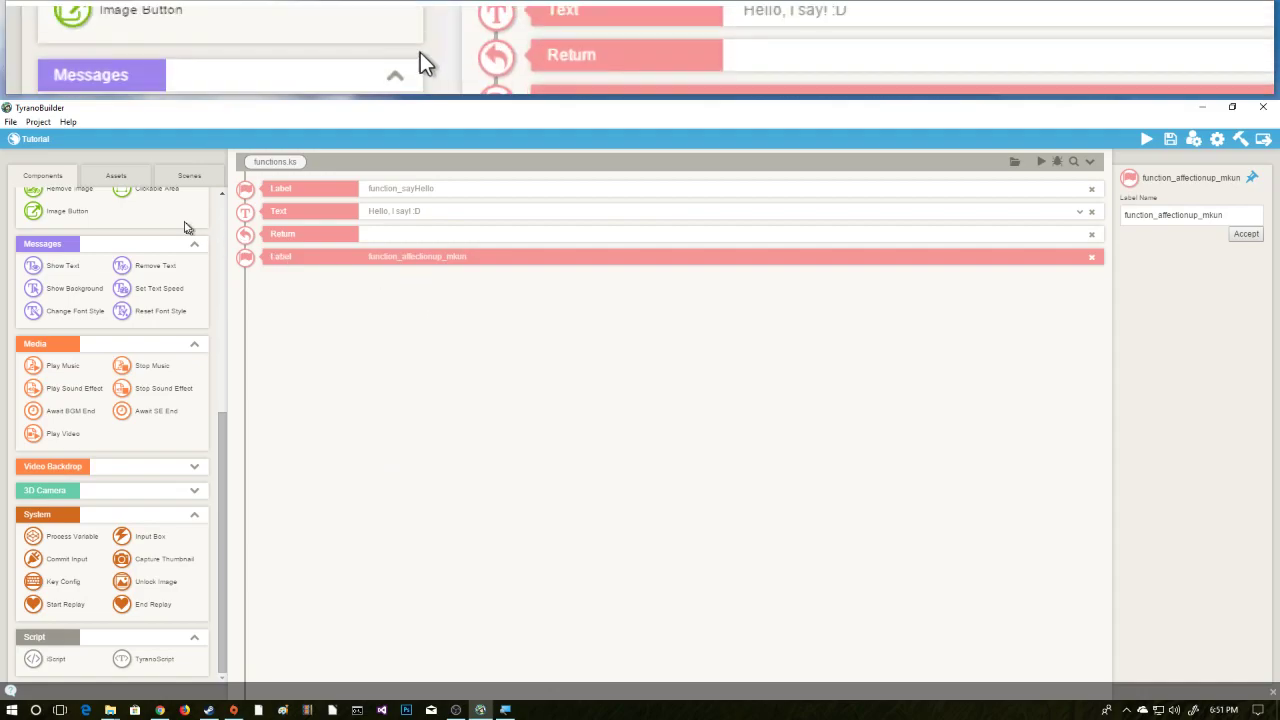
{"action": "left_click", "coordinate": [38, 121]}
{"action": "type", "text": "Mkun's affection increased!"}
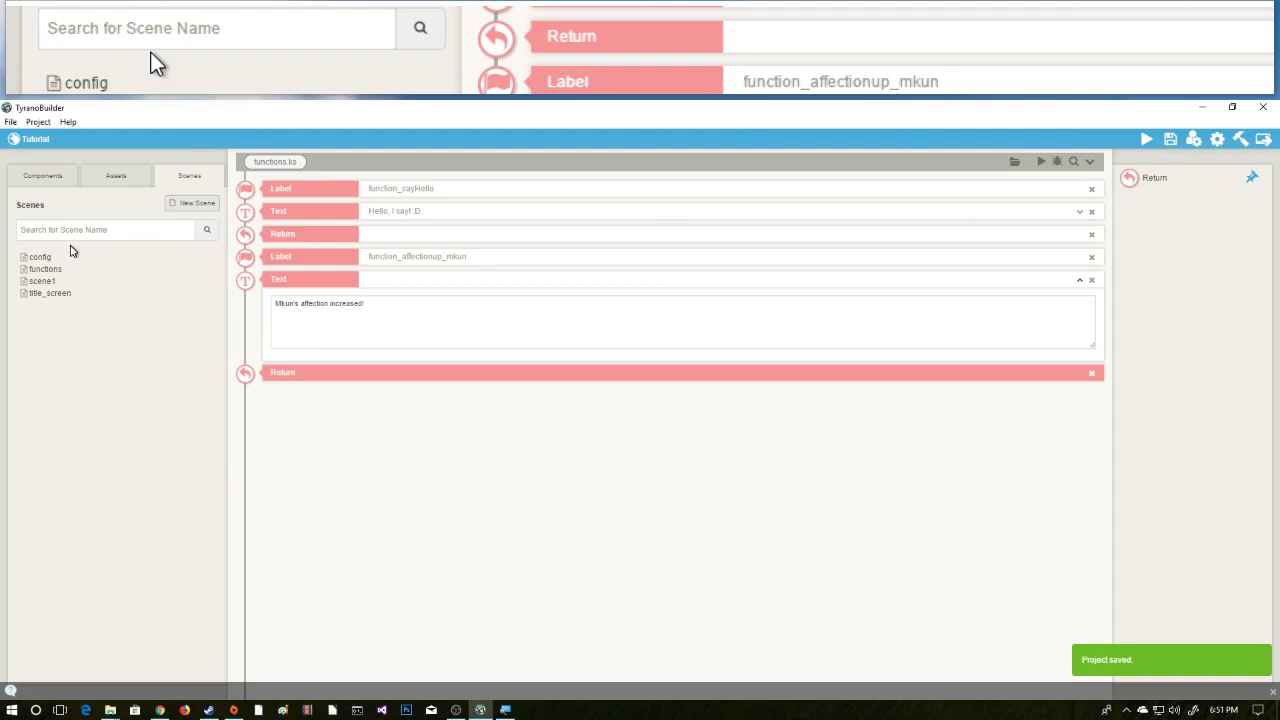
Open scene1, target the Call at *function_affectionup_mkun, save, and close the preview.
{"action": "left_click", "coordinate": [42, 281]}
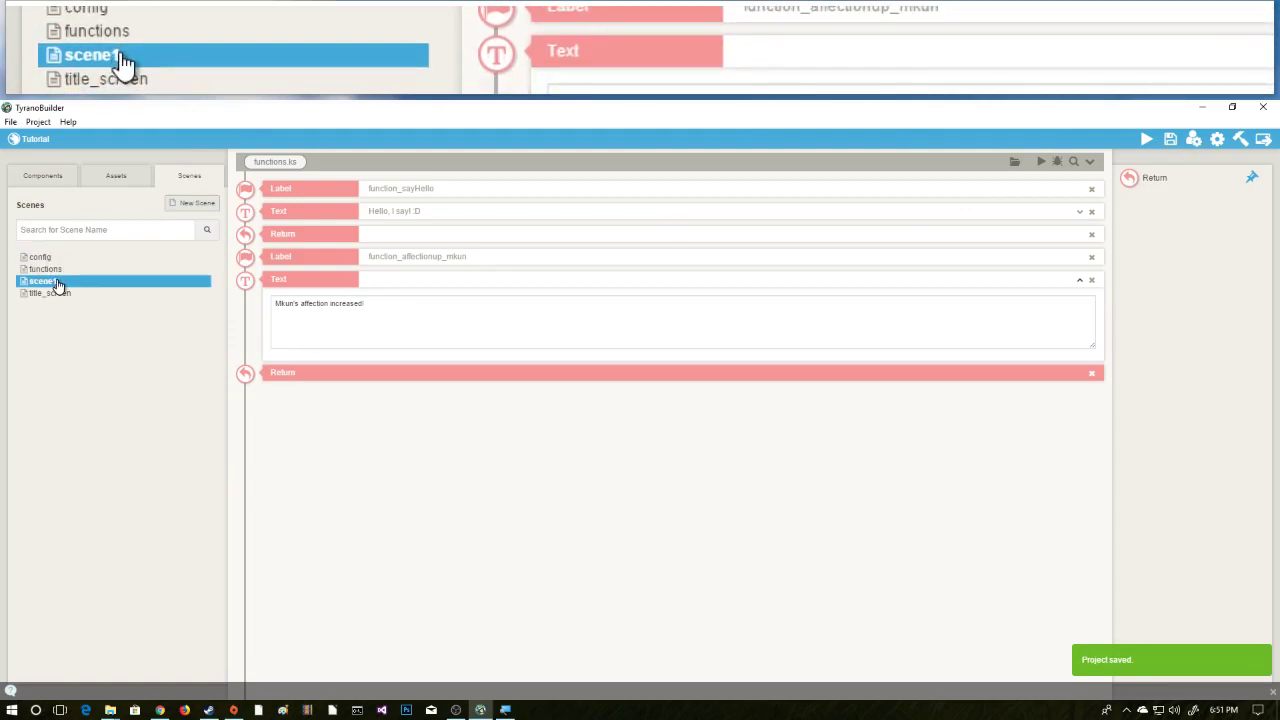
{"action": "left_click", "coordinate": [42, 281]}
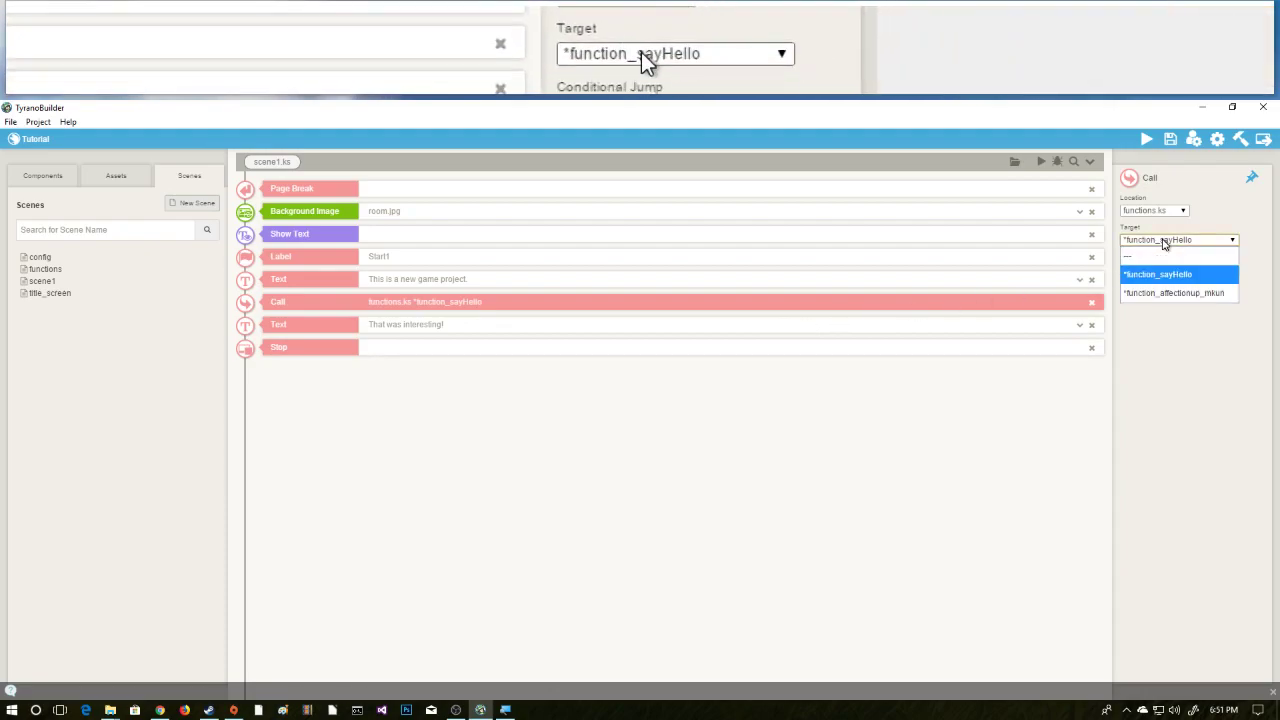
{"action": "left_click", "coordinate": [1177, 293]}
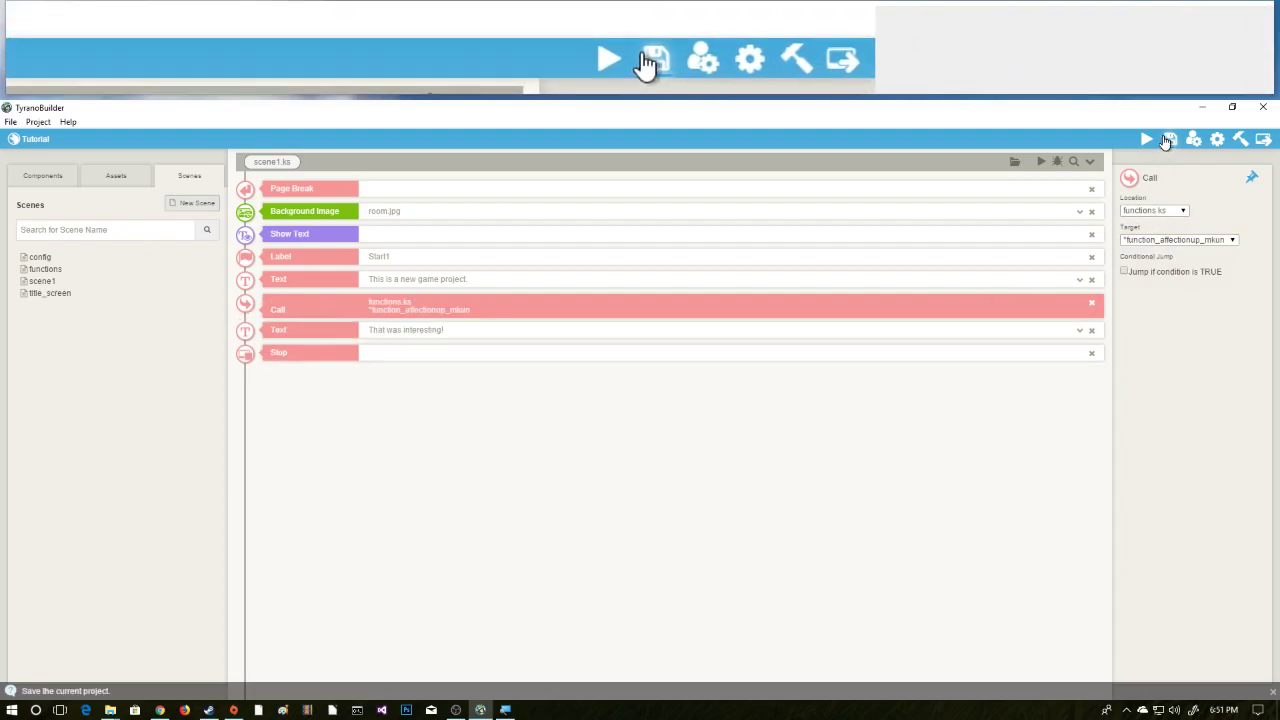
{"action": "left_click", "coordinate": [654, 59]}
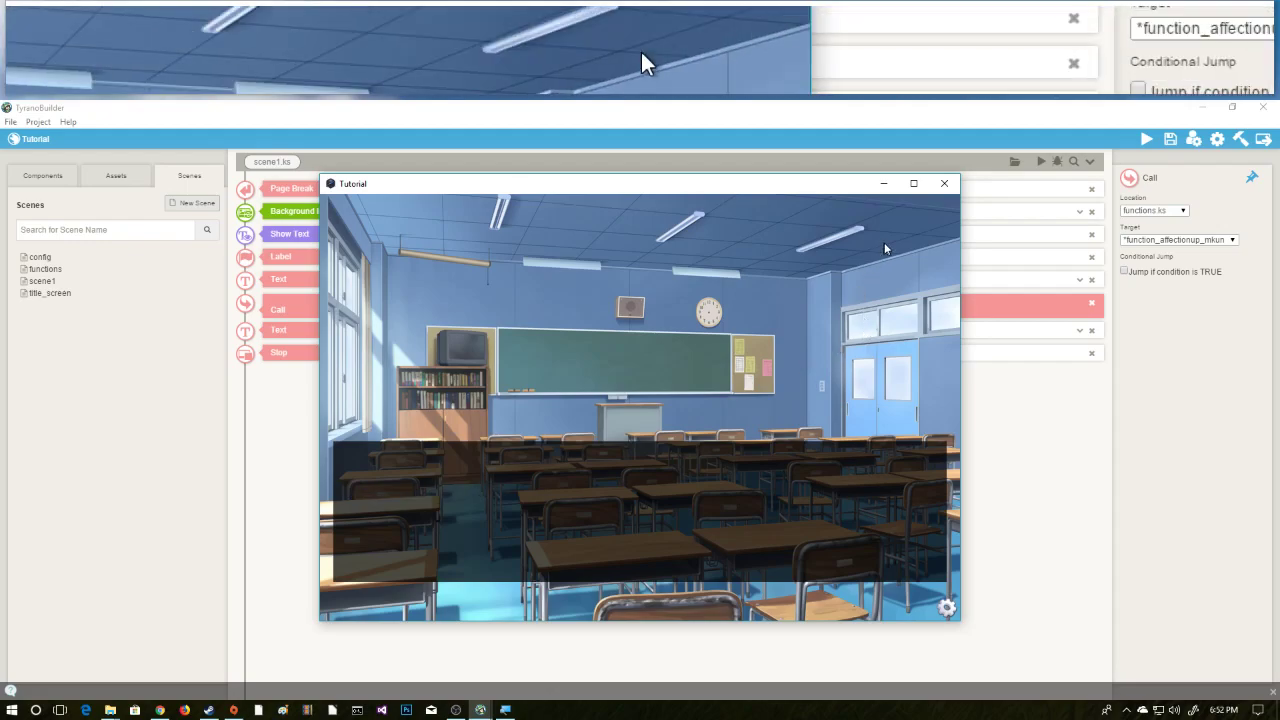
{"action": "left_click", "coordinate": [942, 183]}
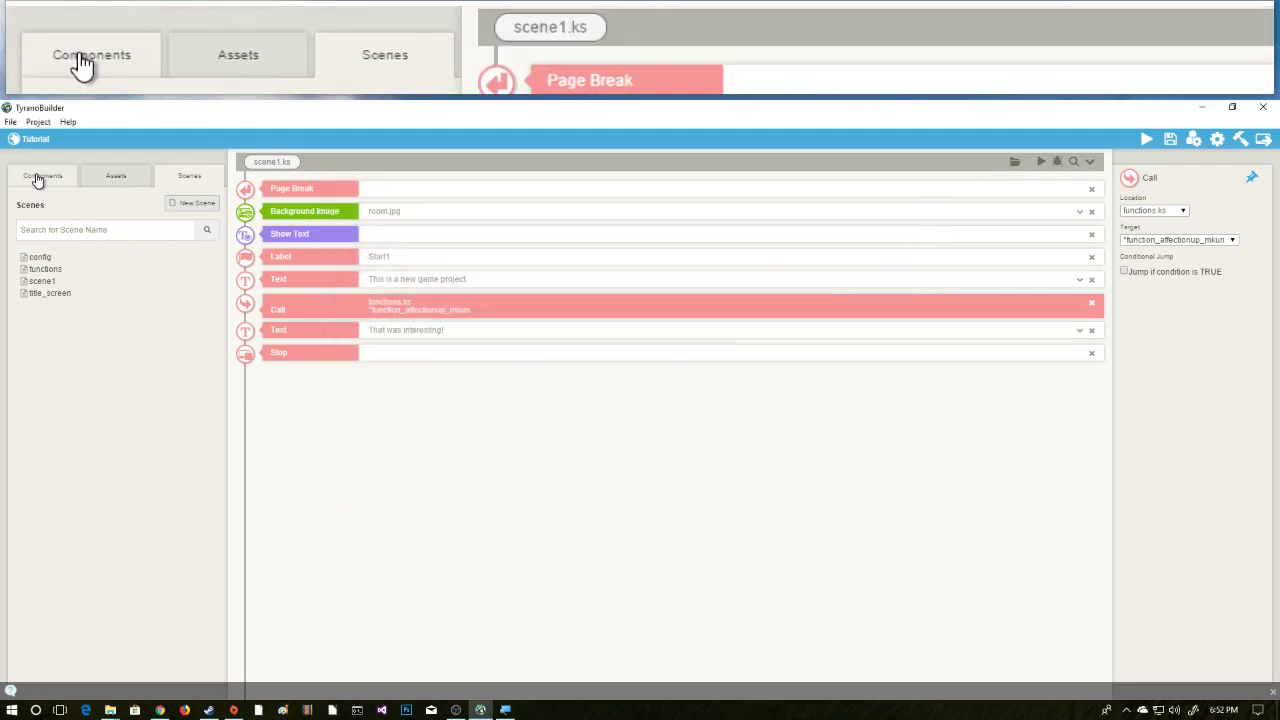
Bring back the Components list in scene1.
{"action": "left_click", "coordinate": [43, 176]}
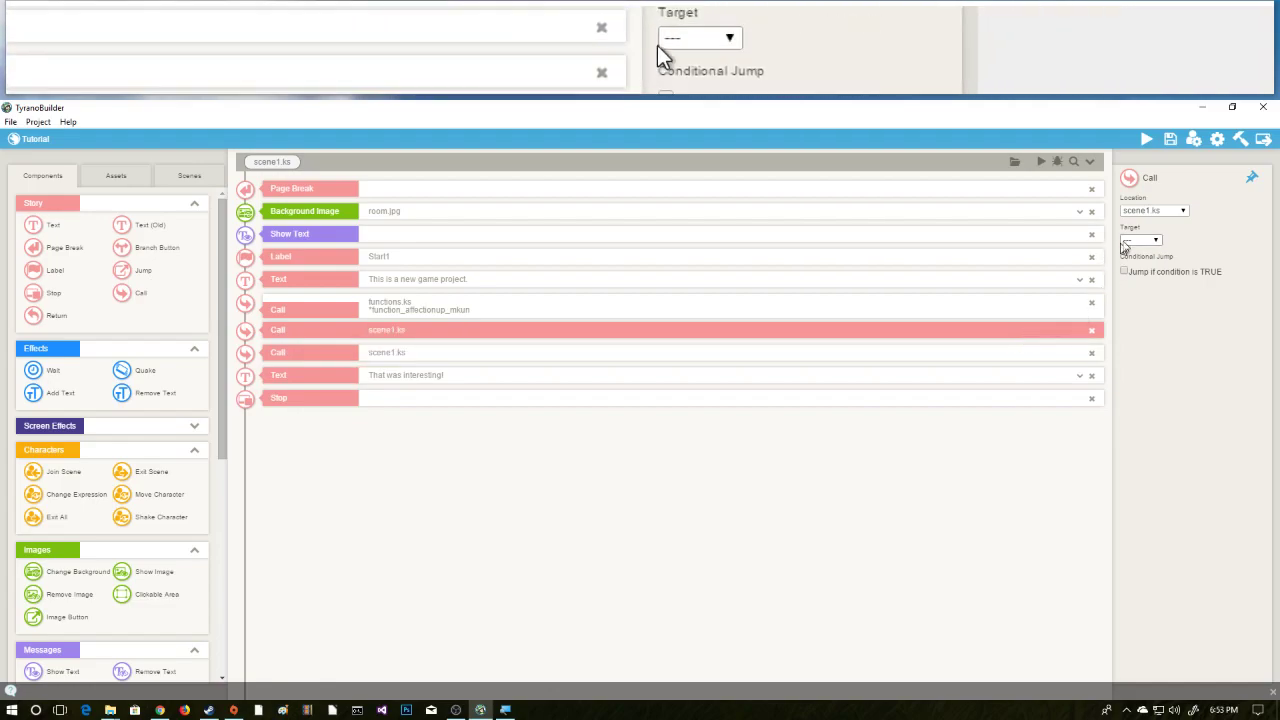
Point the two new scene1 calls at functions.ks: *function_sayHello and *function_affectionup_mkun.
{"action": "left_click", "coordinate": [1182, 210]}
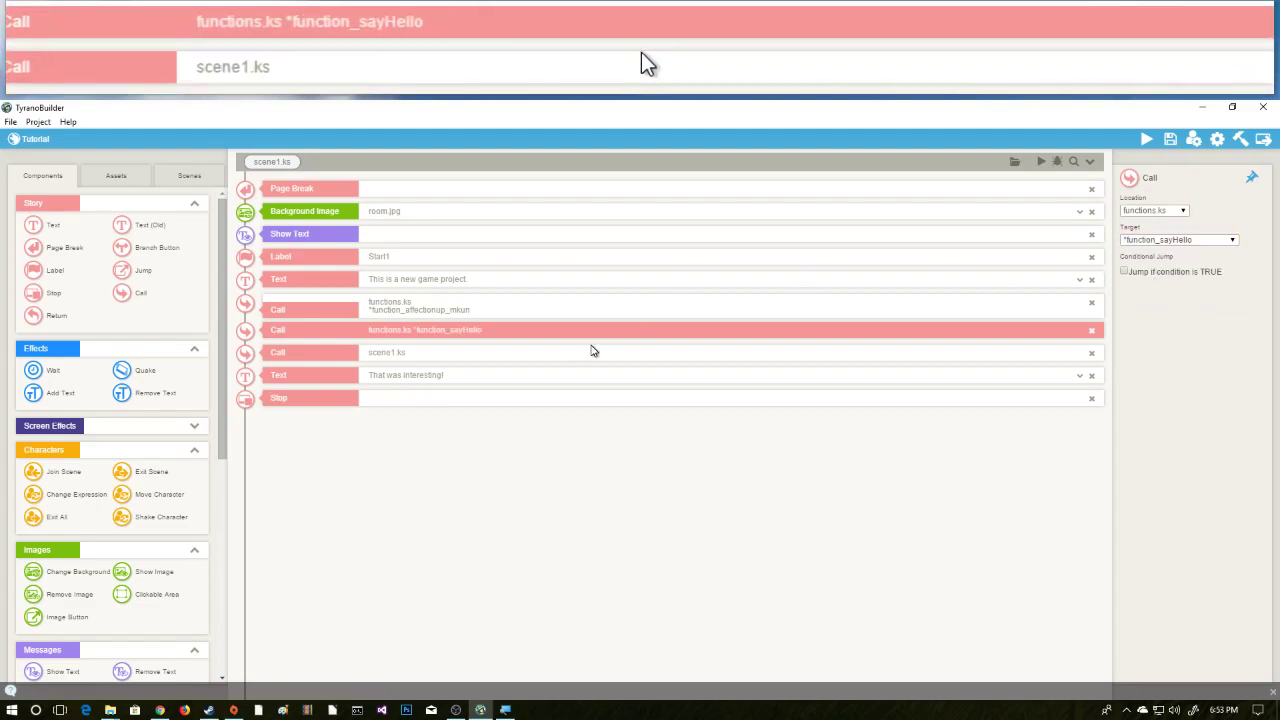
{"action": "left_click", "coordinate": [1153, 210]}
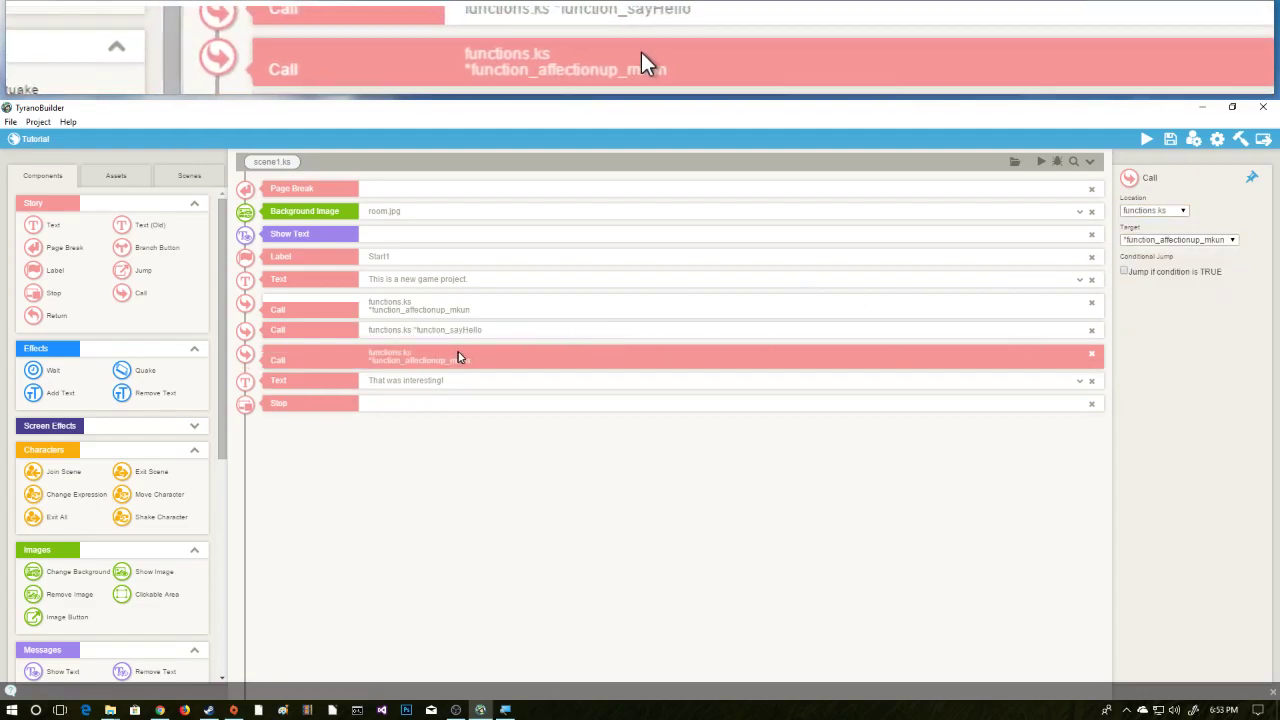
{"action": "left_click", "coordinate": [1178, 239]}
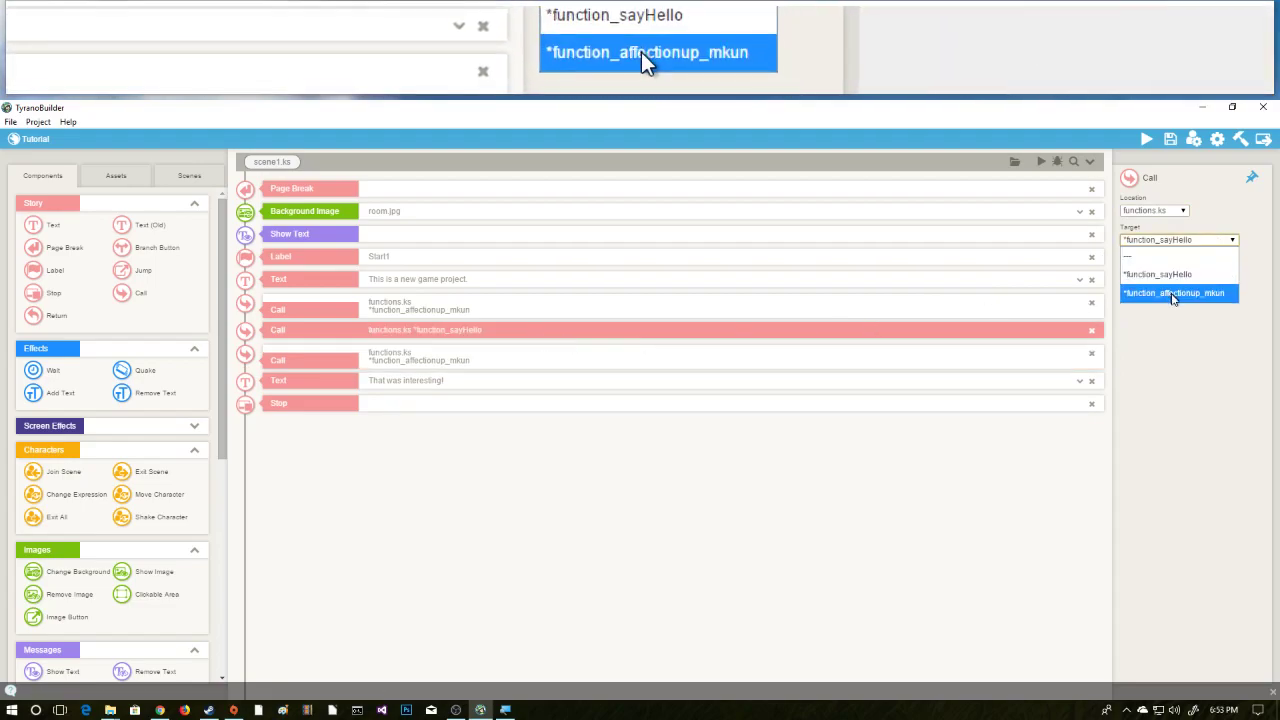